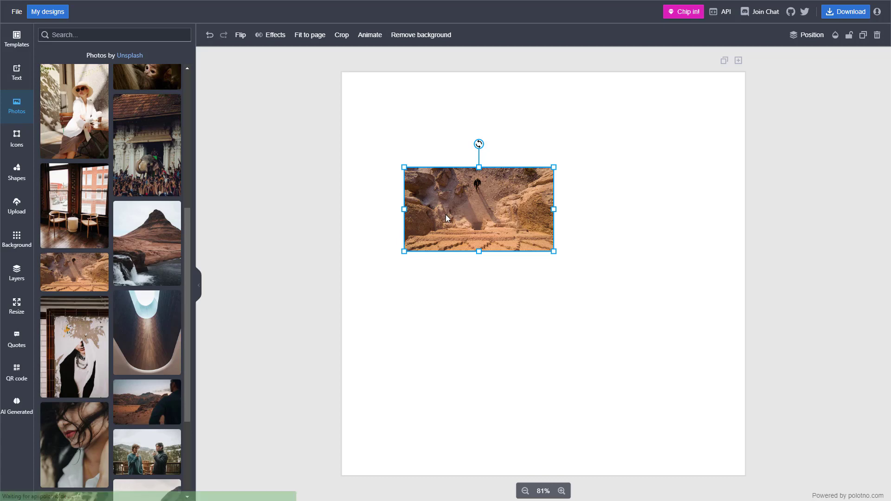
Step: Nudge the desert photo, then enlarge it by dragging its bottom-right corner outward
{"action": "left_click_drag", "start_coordinate": [446, 219], "coordinate": [477, 226]}
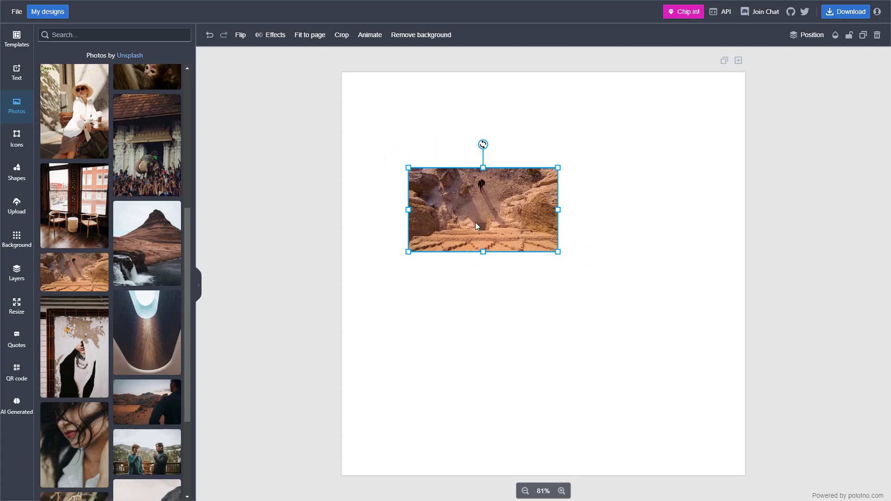
{"action": "left_click_drag", "start_coordinate": [482, 209], "coordinate": [477, 209]}
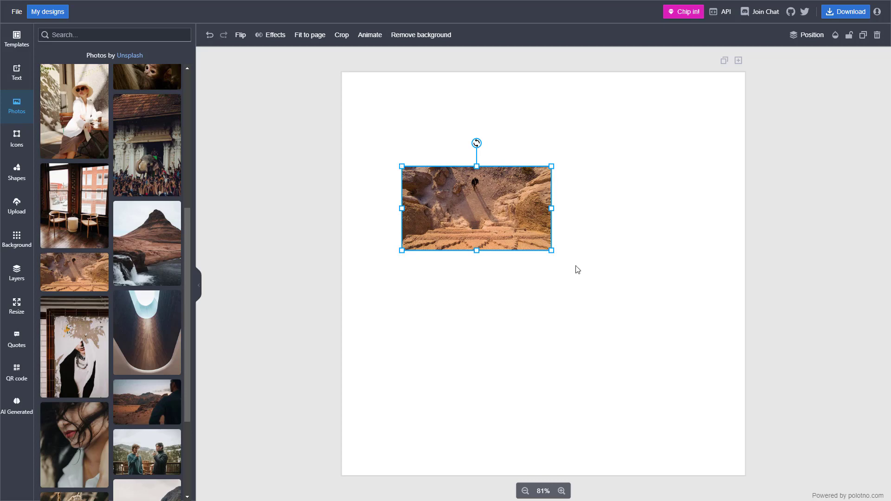
{"action": "left_click_drag", "start_coordinate": [551, 251], "coordinate": [566, 260]}
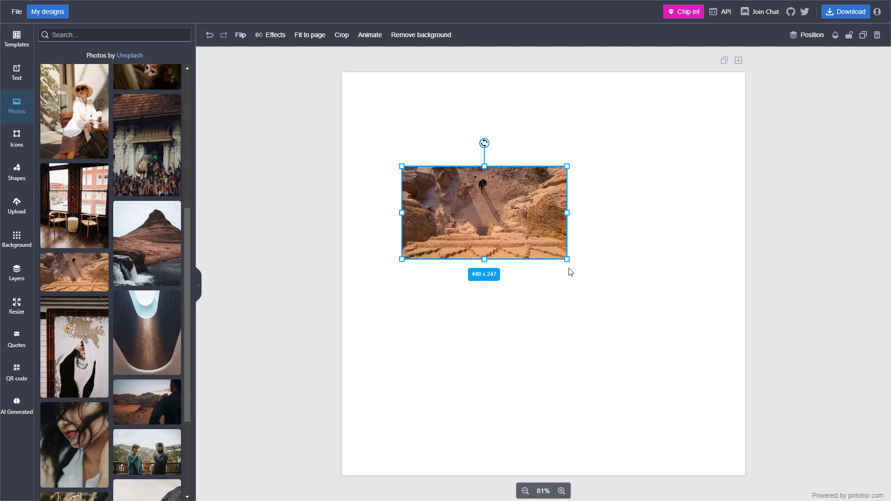
{"action": "left_click_drag", "start_coordinate": [568, 260], "coordinate": [677, 320]}
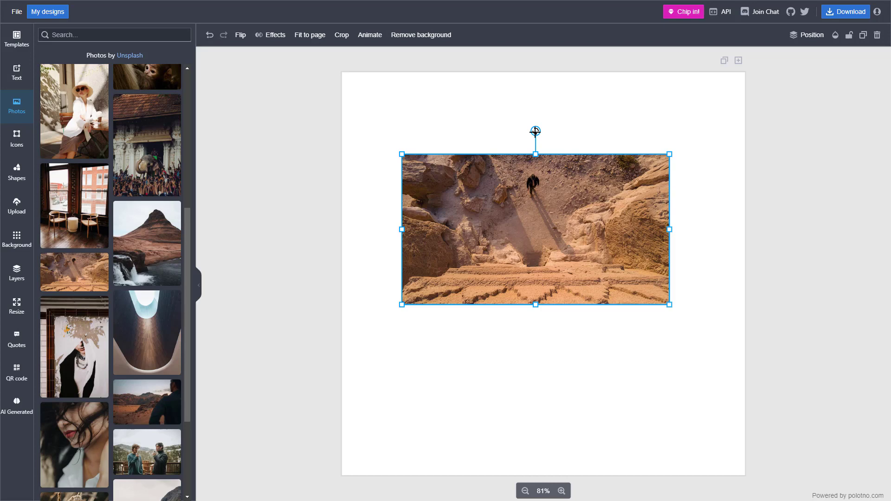
{"action": "left_click_drag", "start_coordinate": [535, 131], "coordinate": [510, 133]}
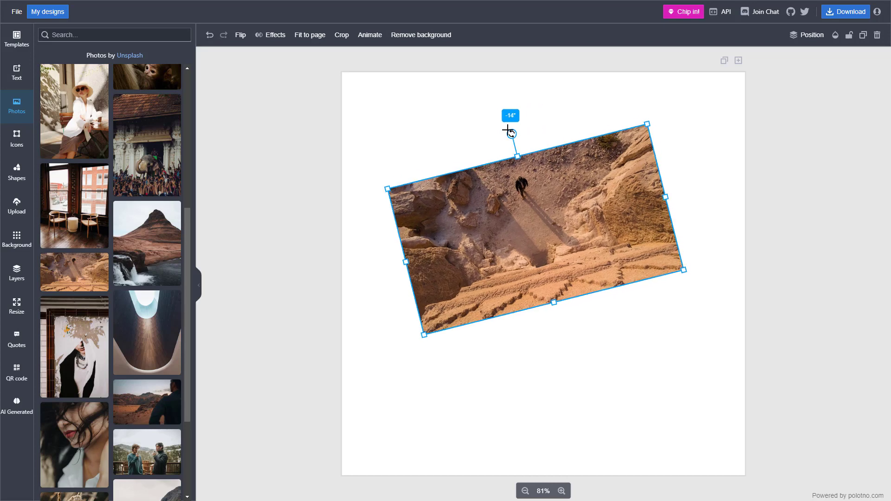
{"action": "left_click_drag", "start_coordinate": [510, 131], "coordinate": [618, 176]}
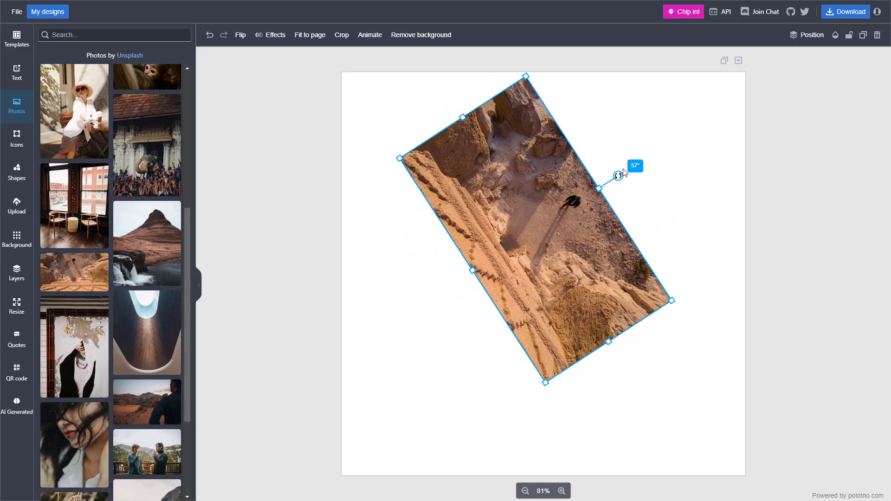
{"action": "left_click_drag", "start_coordinate": [618, 175], "coordinate": [535, 131]}
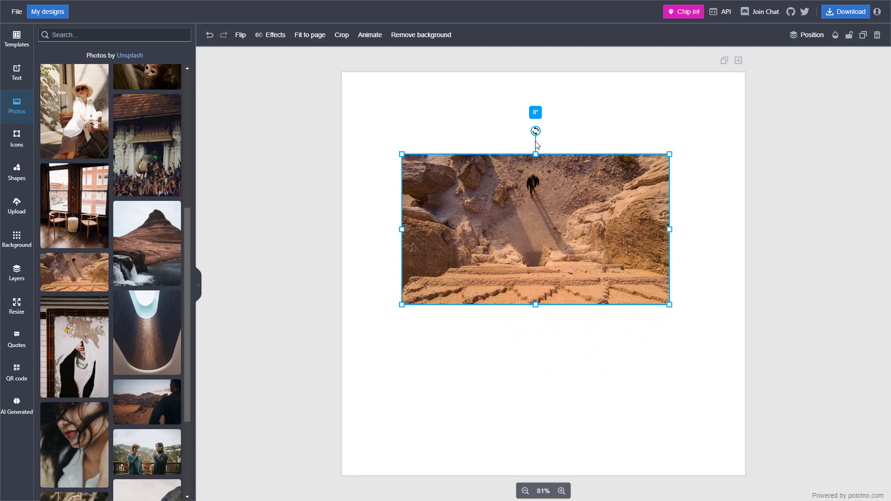
{"action": "left_click_drag", "start_coordinate": [535, 131], "coordinate": [466, 158]}
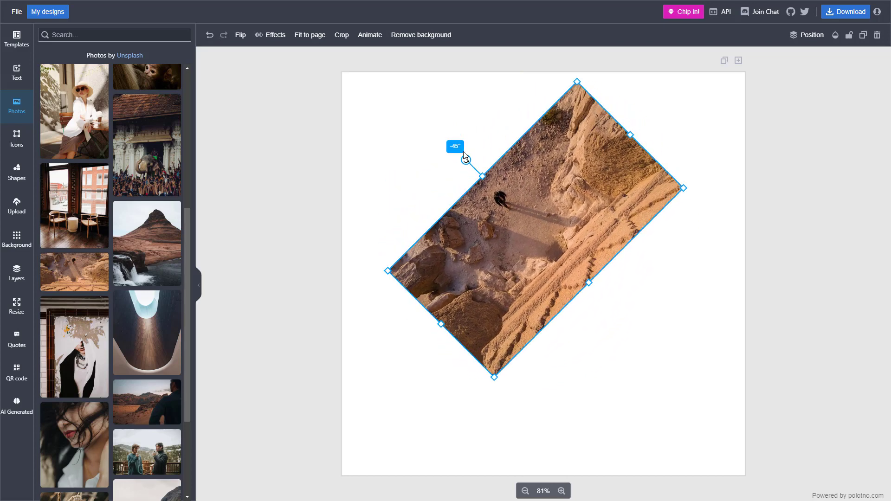
{"action": "left_click_drag", "start_coordinate": [465, 158], "coordinate": [440, 254]}
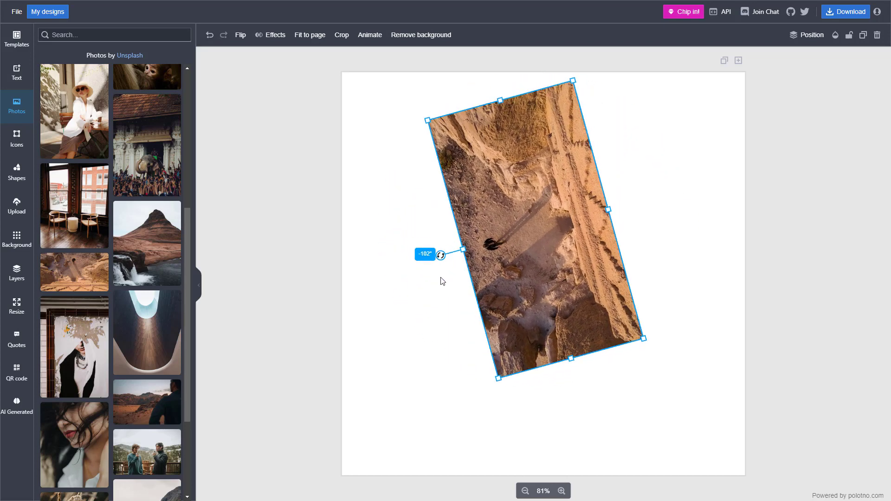
{"action": "left_click_drag", "start_coordinate": [442, 254], "coordinate": [613, 169]}
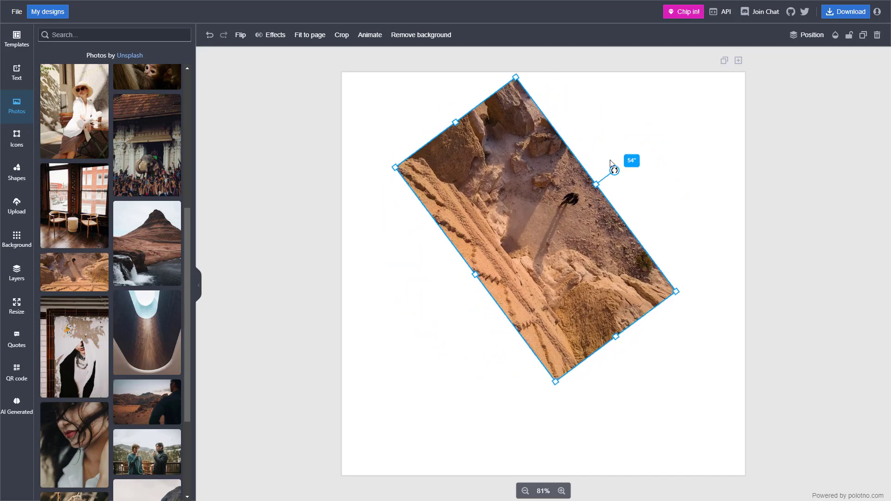
{"action": "left_click_drag", "start_coordinate": [613, 171], "coordinate": [535, 131]}
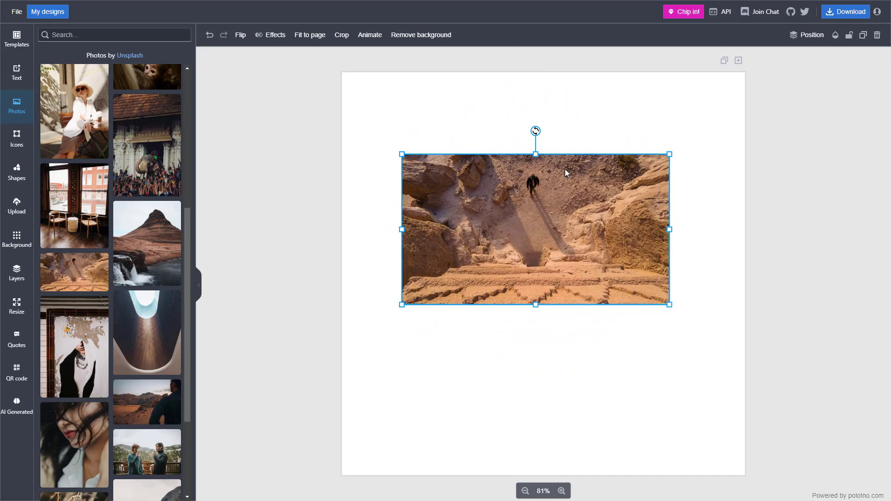
{"action": "mouse_move", "coordinate": [512, 210]}
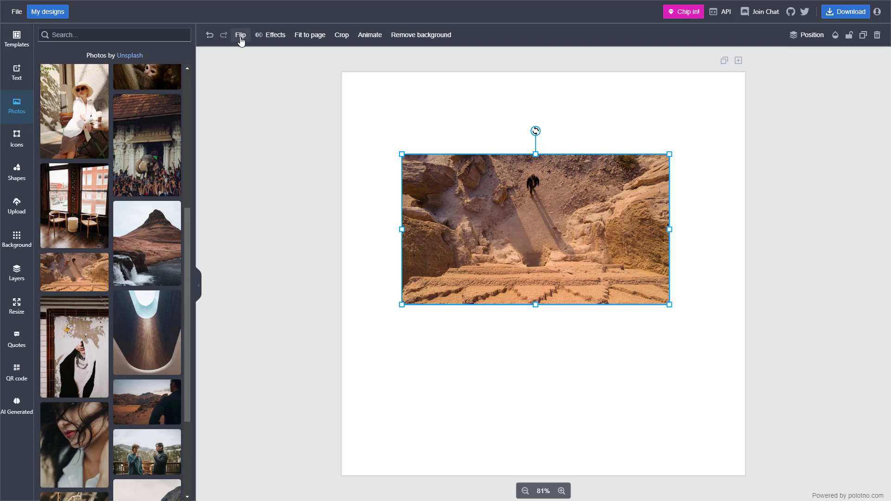
{"action": "left_click", "coordinate": [239, 35]}
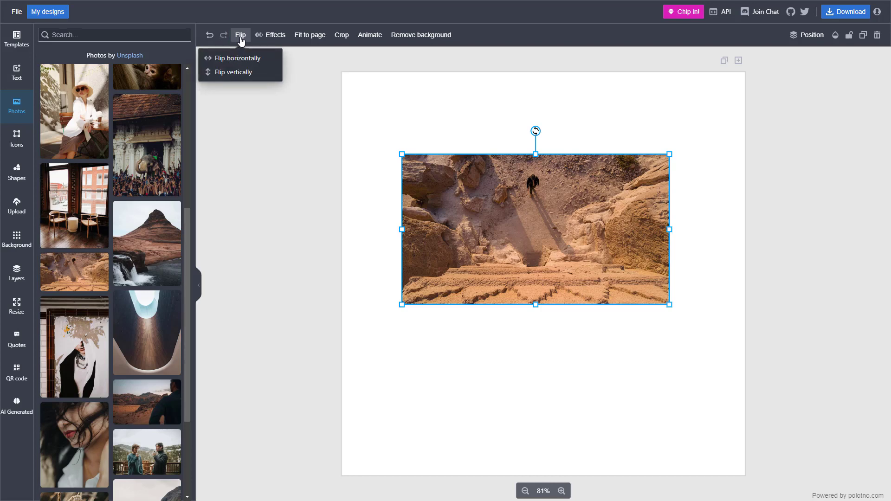
{"action": "left_click", "coordinate": [237, 57]}
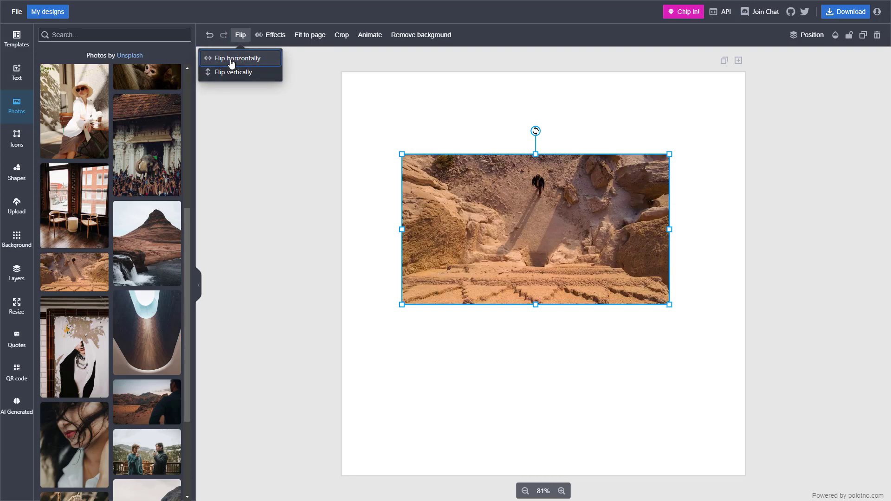
{"action": "left_click", "coordinate": [232, 72]}
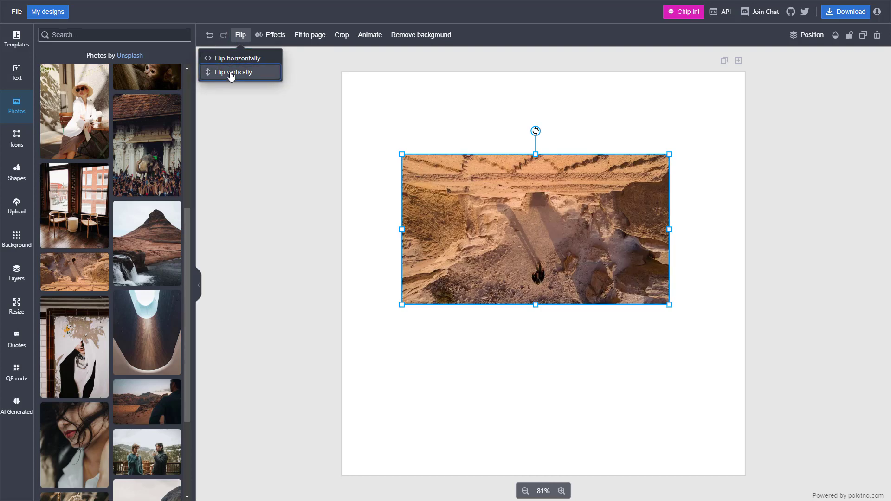
{"action": "left_click", "coordinate": [232, 72]}
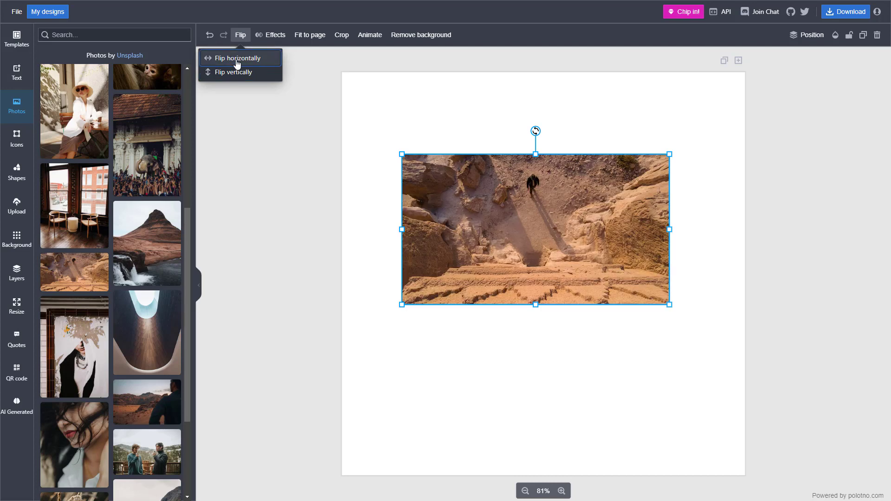
{"action": "left_click", "coordinate": [235, 57]}
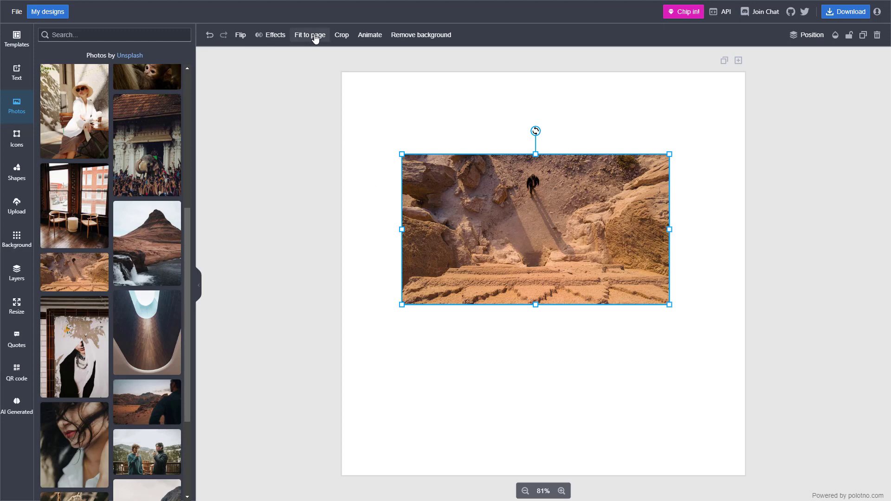
Step: Fit the photo to the page and exit crop mode with the full wide scene still visible
{"action": "left_click", "coordinate": [310, 36]}
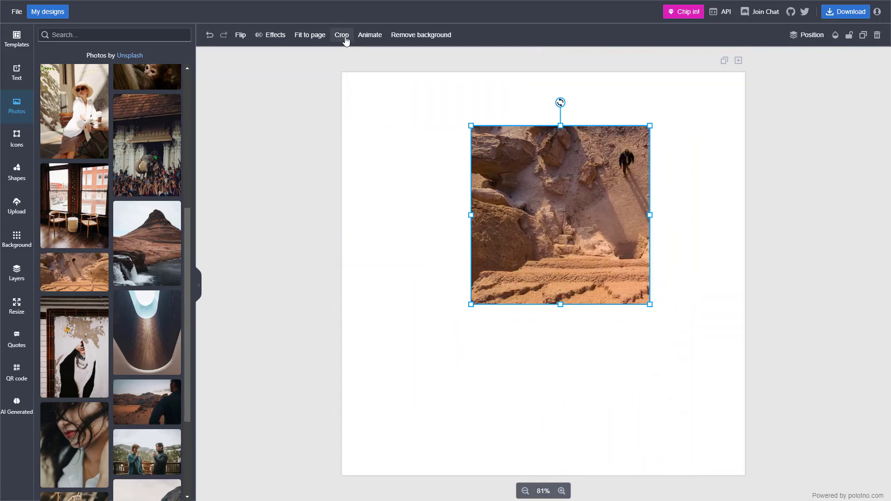
{"action": "left_click", "coordinate": [342, 35]}
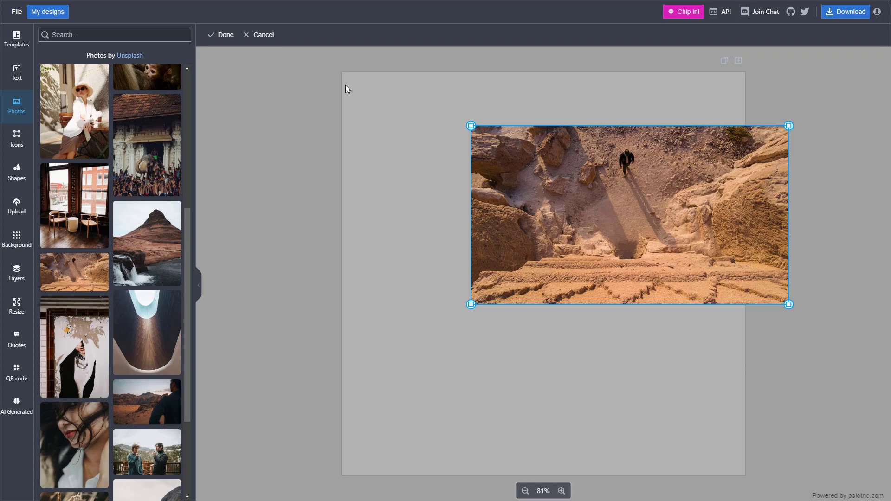
{"action": "left_click", "coordinate": [221, 35]}
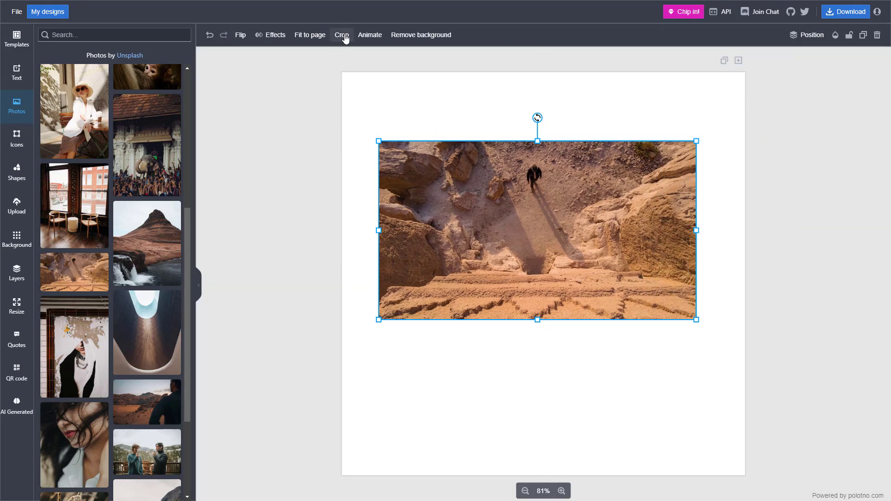
Step: Crop the photo to the small central sandy area around the lone walker
{"action": "left_click", "coordinate": [341, 35]}
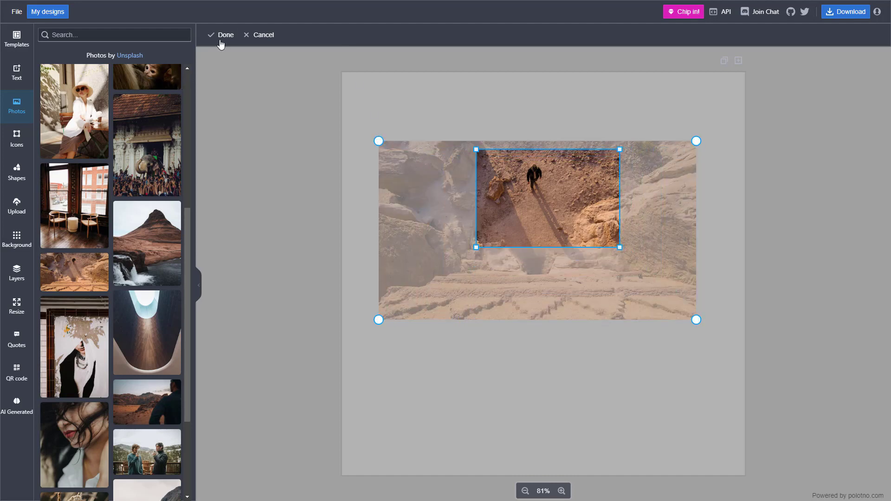
{"action": "left_click", "coordinate": [224, 34]}
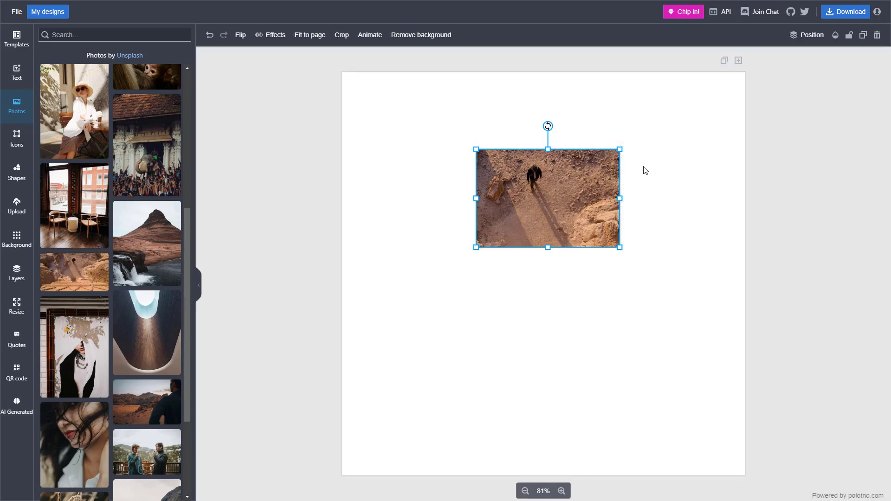
{"action": "mouse_move", "coordinate": [591, 267]}
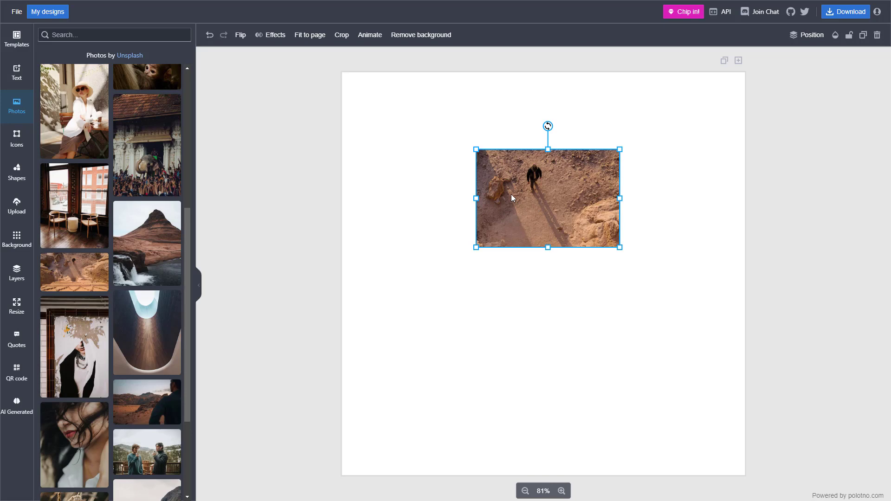
{"action": "mouse_move", "coordinate": [338, 41]}
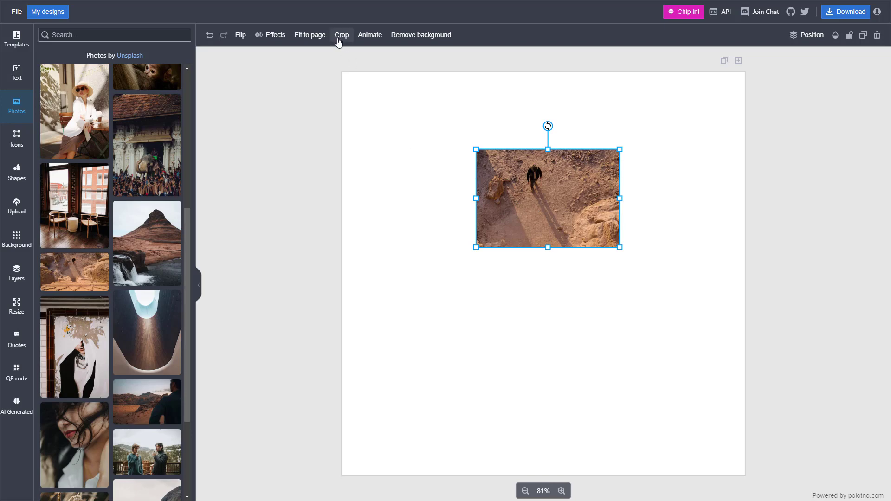
Step: Re-crop the photo narrower into a tall portrait rectangle around the walker and his shadow
{"action": "left_click", "coordinate": [342, 35]}
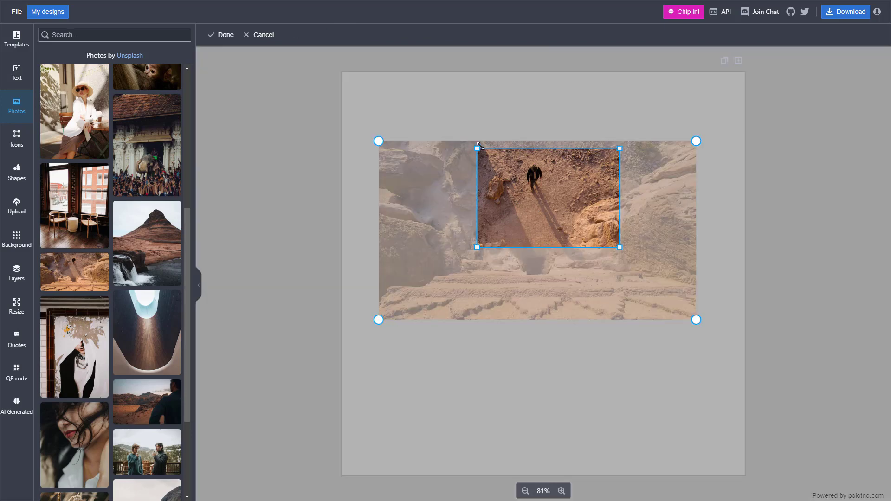
{"action": "left_click_drag", "start_coordinate": [619, 247], "coordinate": [588, 254]}
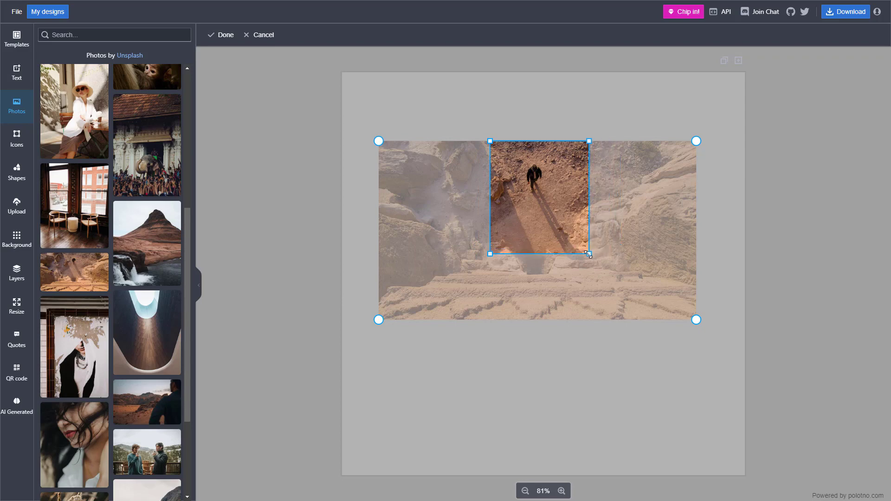
{"action": "left_click", "coordinate": [221, 35]}
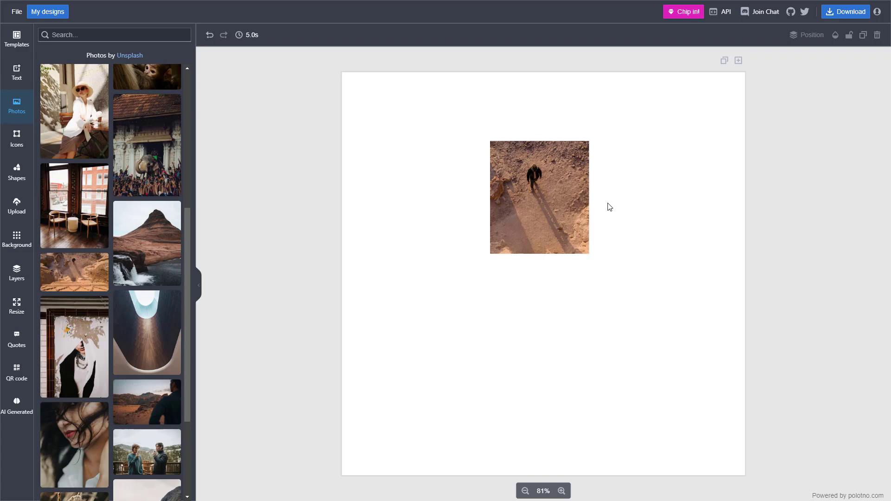
{"action": "mouse_move", "coordinate": [834, 216]}
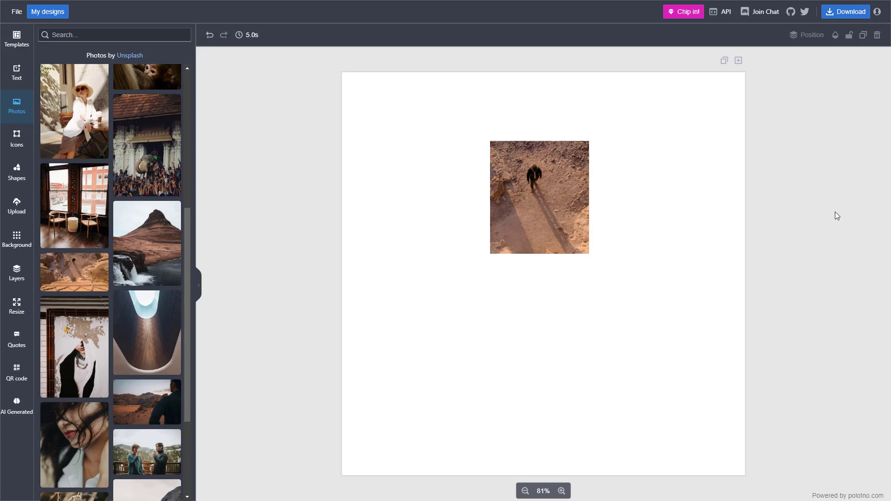